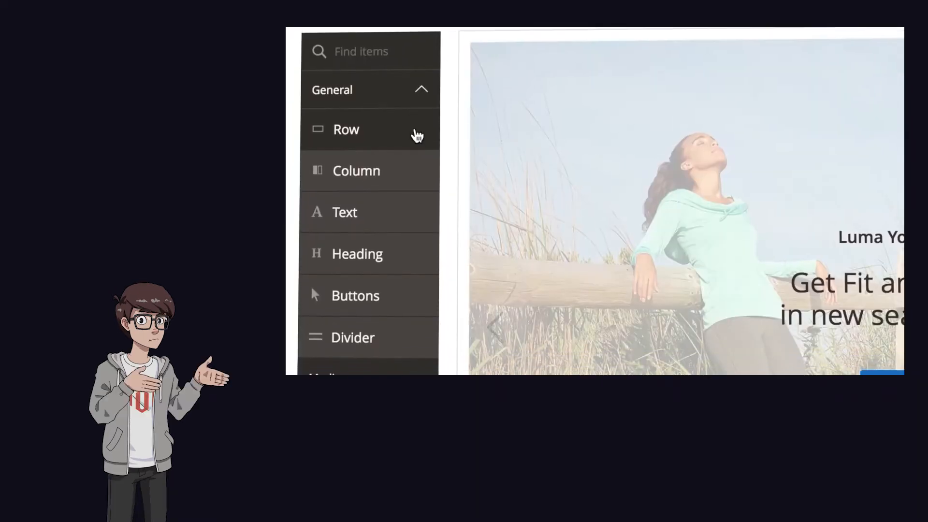
# Step: Cycle through the storefront home page slider, then switch to the admin dashboard
pyautogui.scroll(-3)
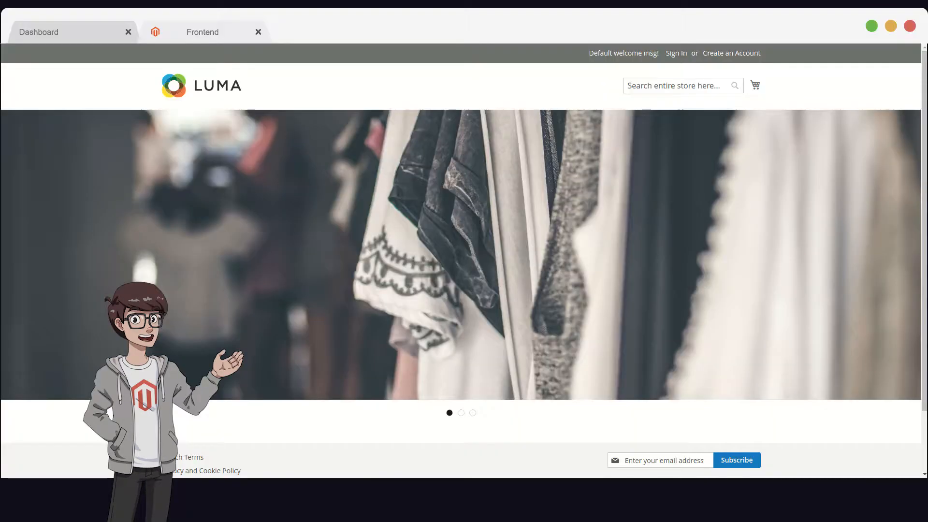
pyautogui.click(460, 413)
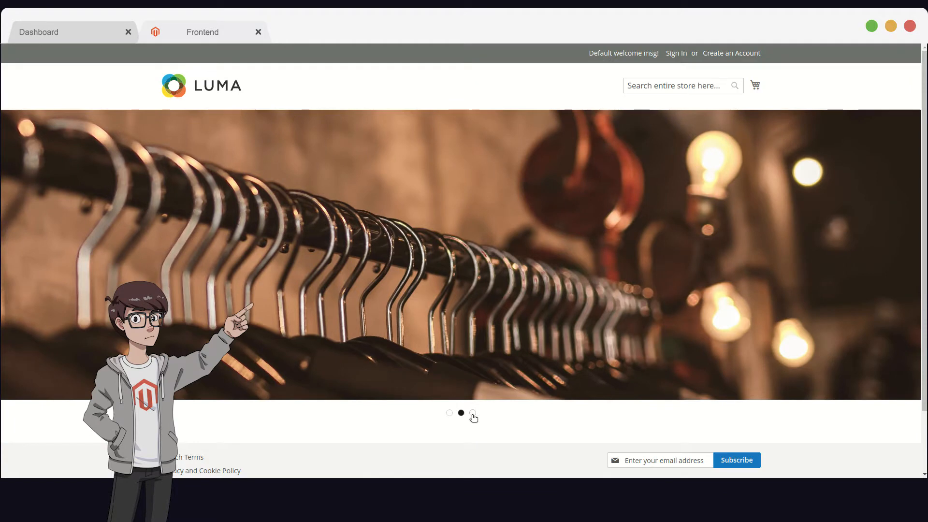
pyautogui.click(69, 25)
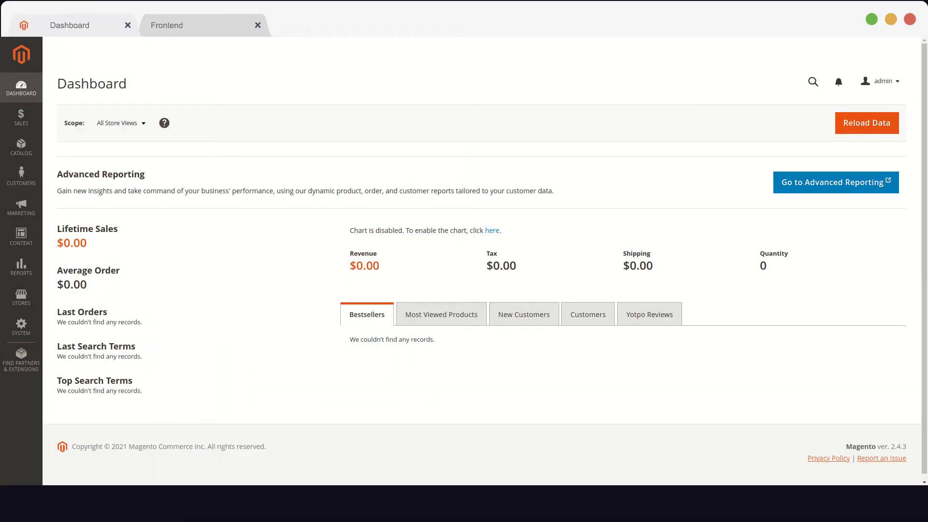
# Step: From Content > Pages, edit the Home page and expand its Content section
pyautogui.click(22, 237)
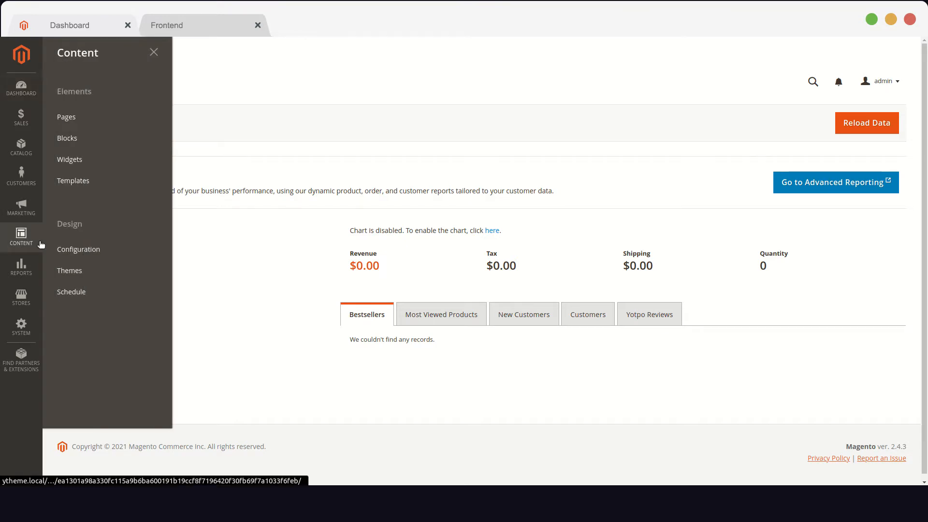
pyautogui.click(67, 117)
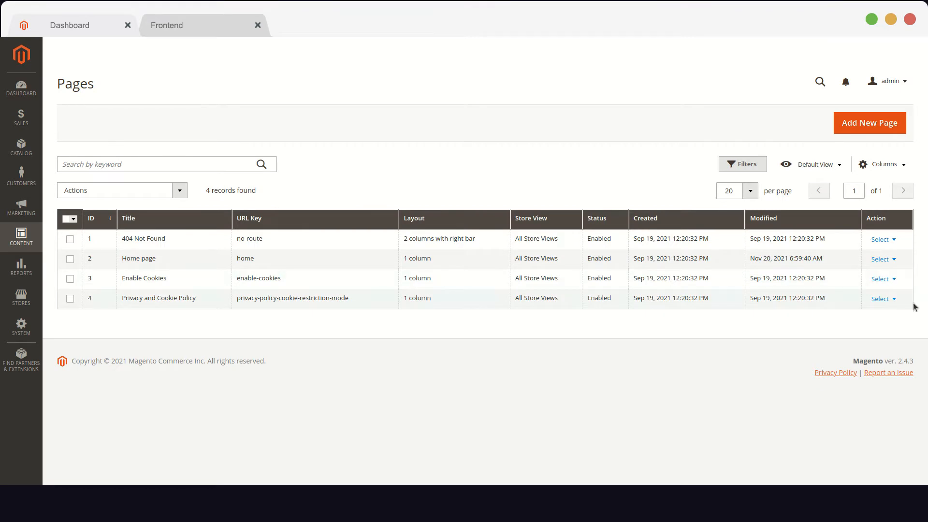
pyautogui.click(883, 259)
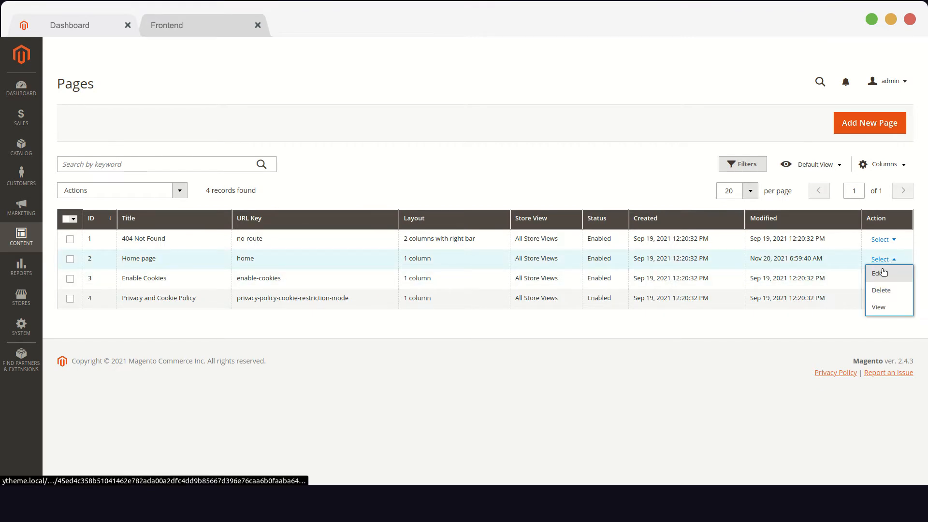
pyautogui.click(877, 273)
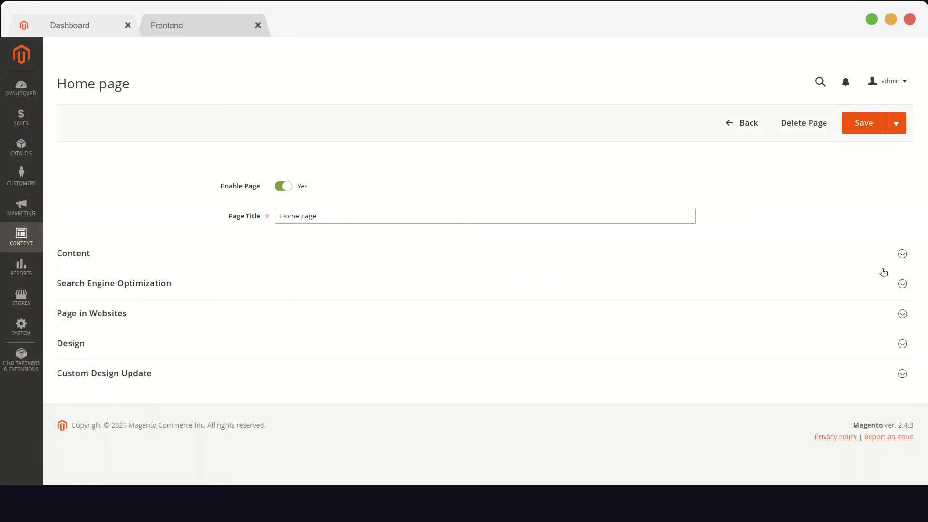
pyautogui.click(902, 254)
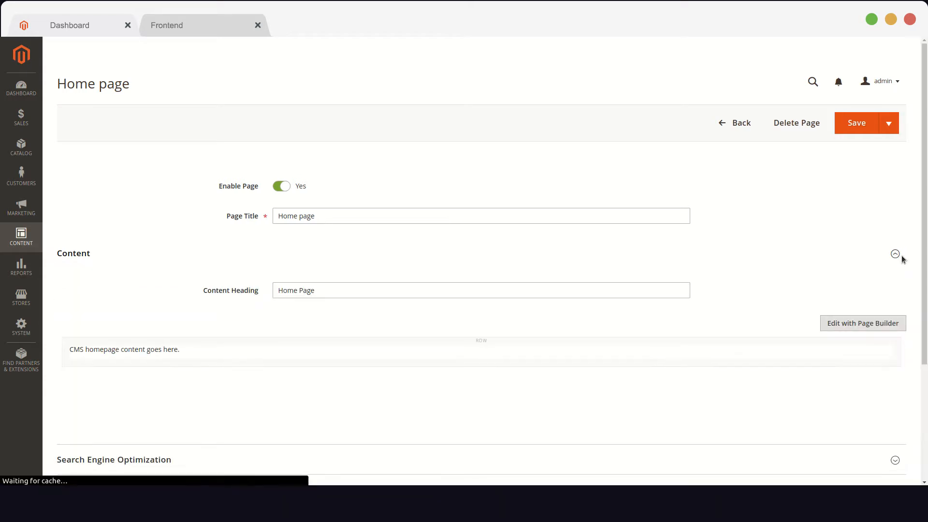
pyautogui.click(862, 323)
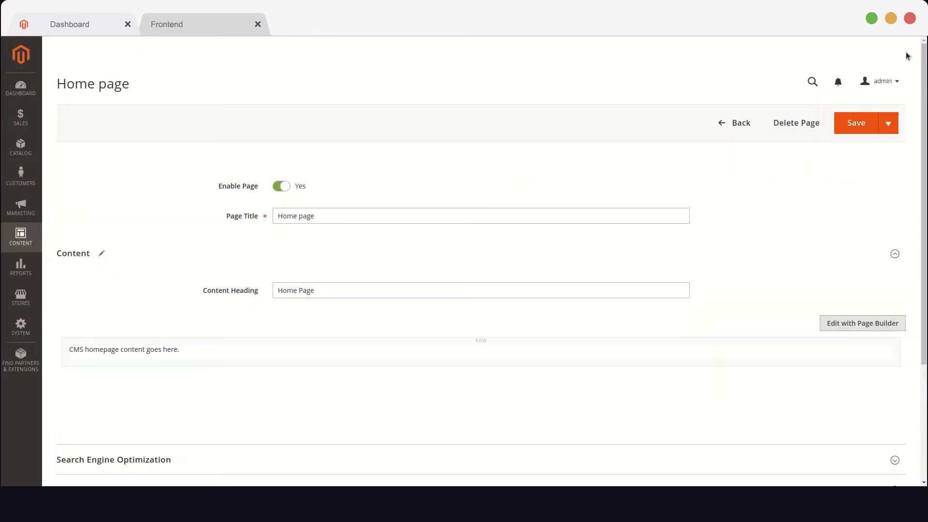
# Step: In the Design section set Layout to Page -- Full Width and save the Home page
pyautogui.scroll(-3)
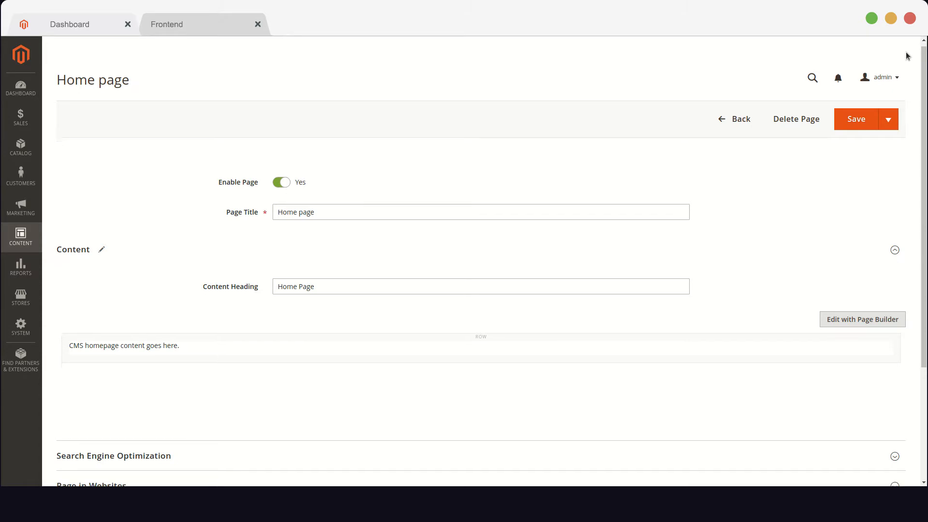
pyautogui.scroll(-3)
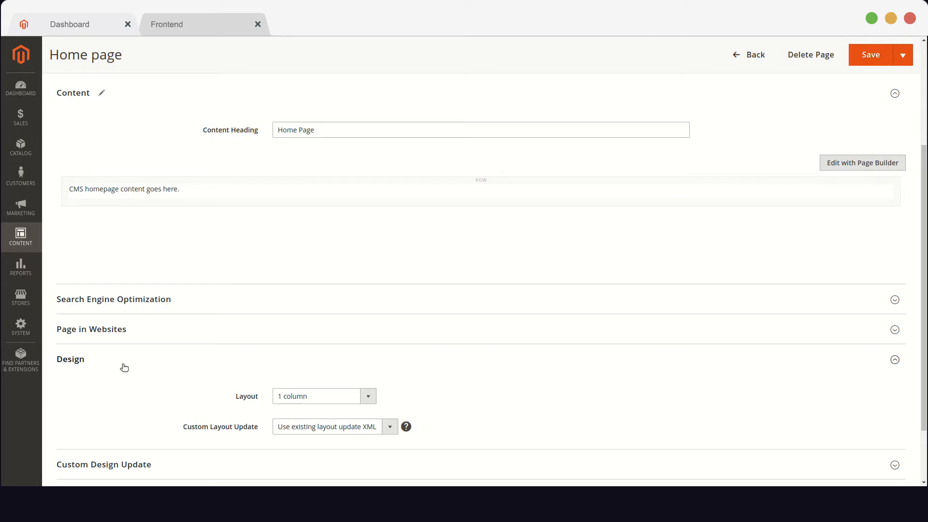
pyautogui.moveTo(281, 378)
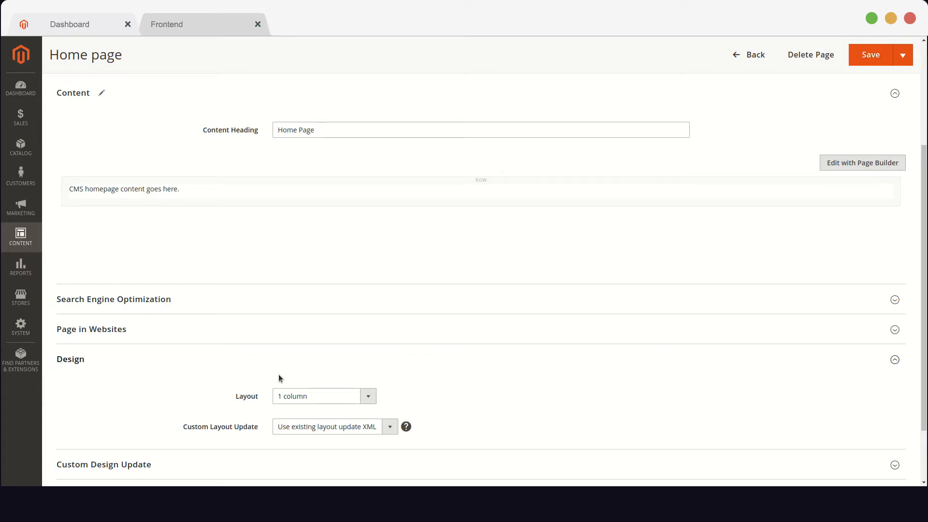
pyautogui.click(324, 397)
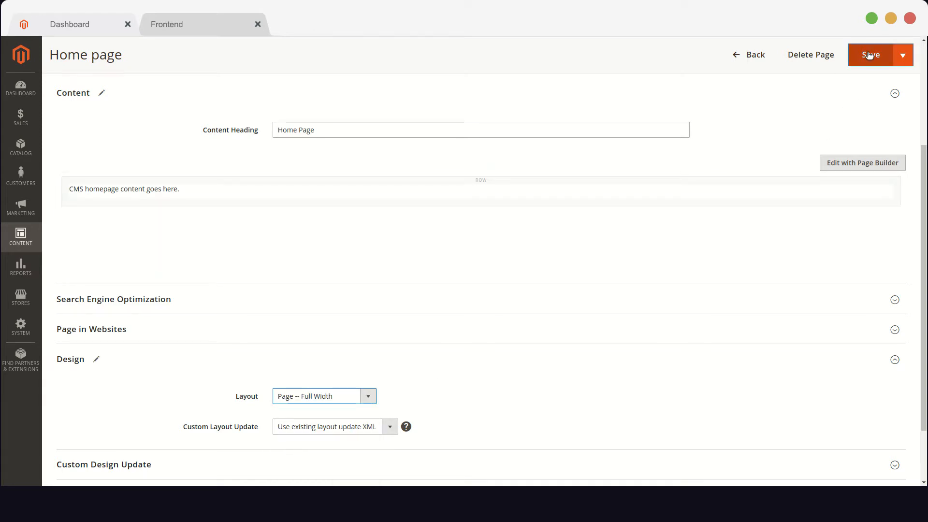
pyautogui.click(870, 54)
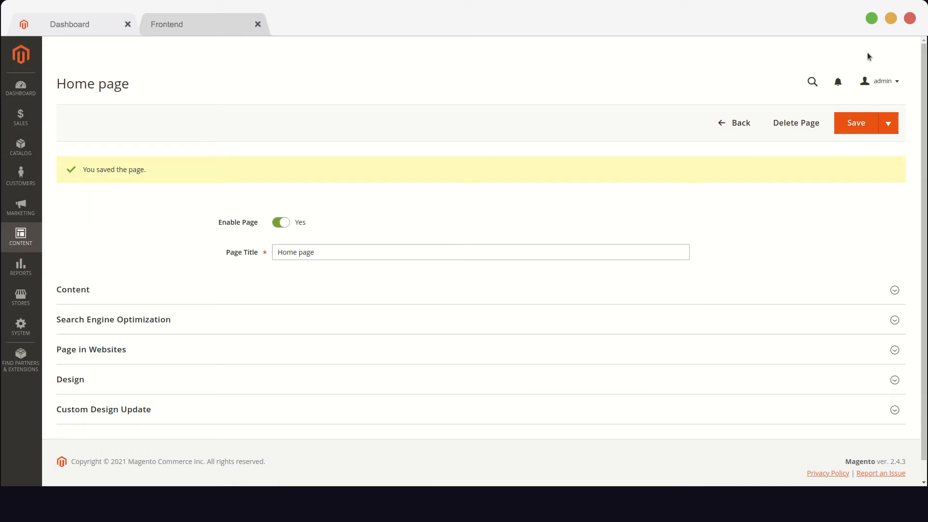
pyautogui.moveTo(207, 140)
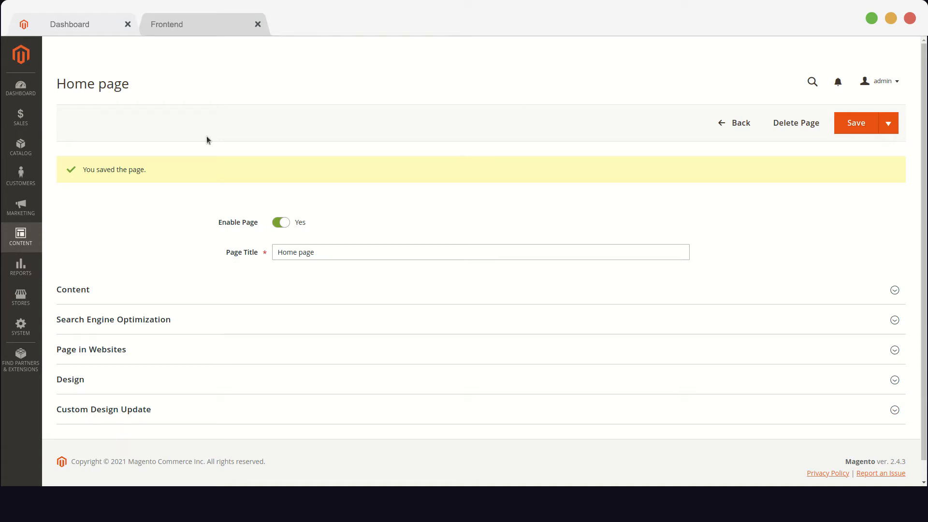
# Step: Go to System > Cache Management to flush the Magento cache
pyautogui.click(20, 328)
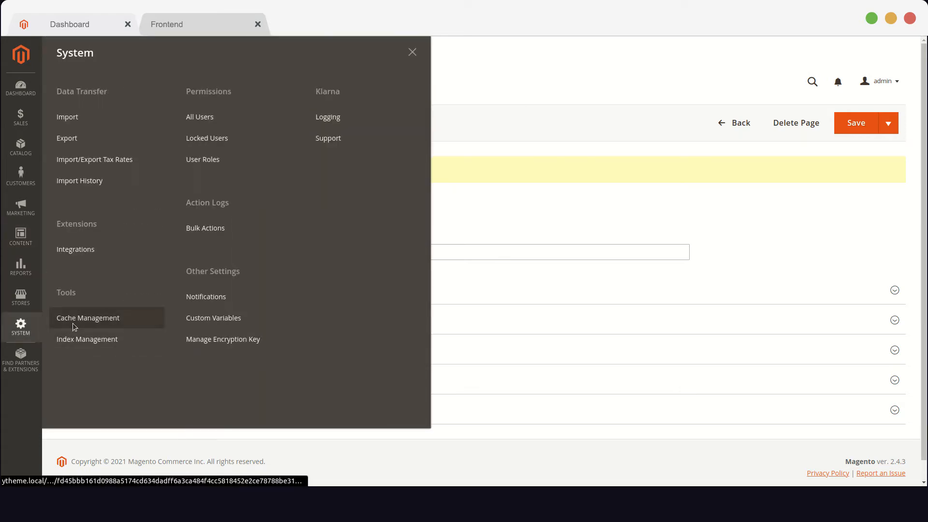
pyautogui.click(88, 318)
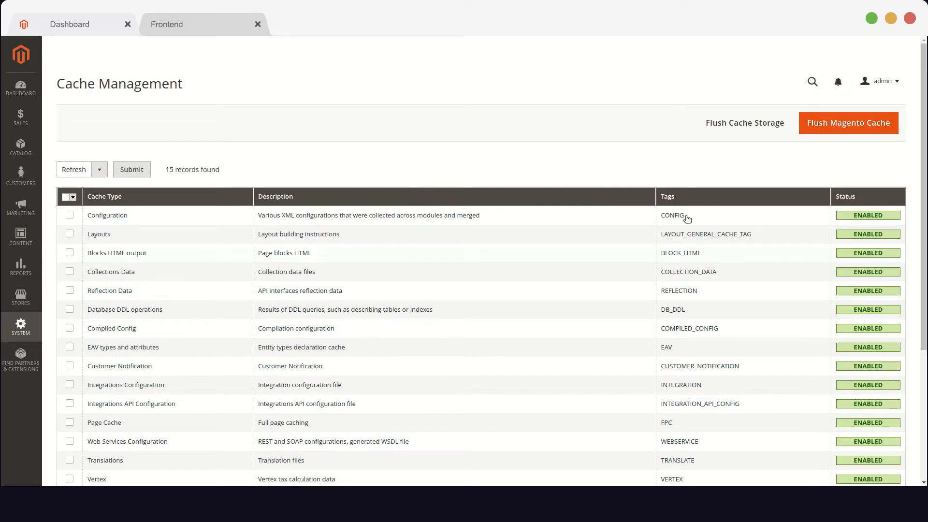
pyautogui.moveTo(855, 117)
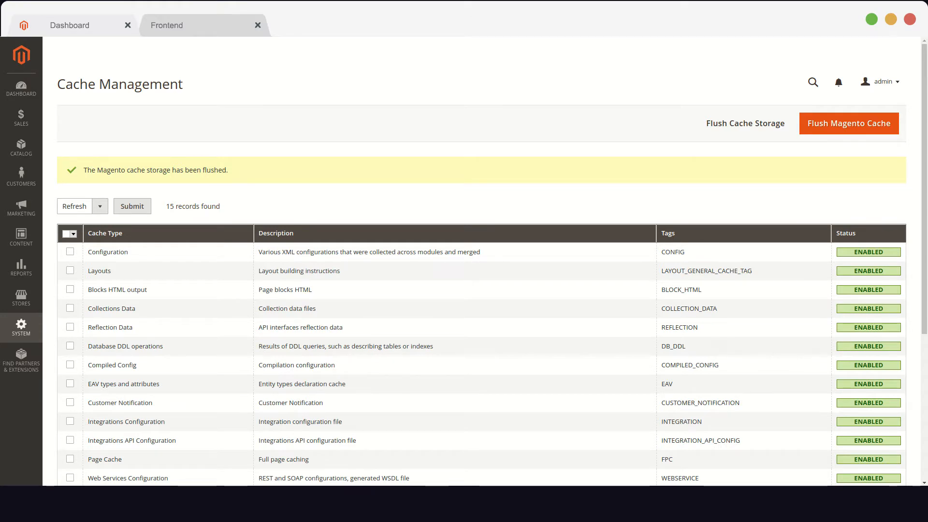
# Step: From Content > Pages, reopen the Home page, now listed as Page -- Full Width, for editing
pyautogui.click(20, 237)
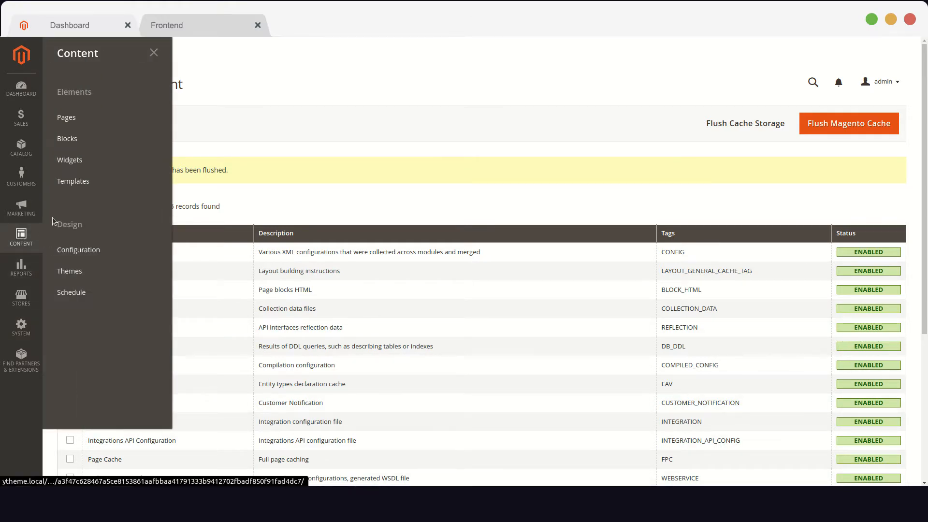
pyautogui.click(67, 117)
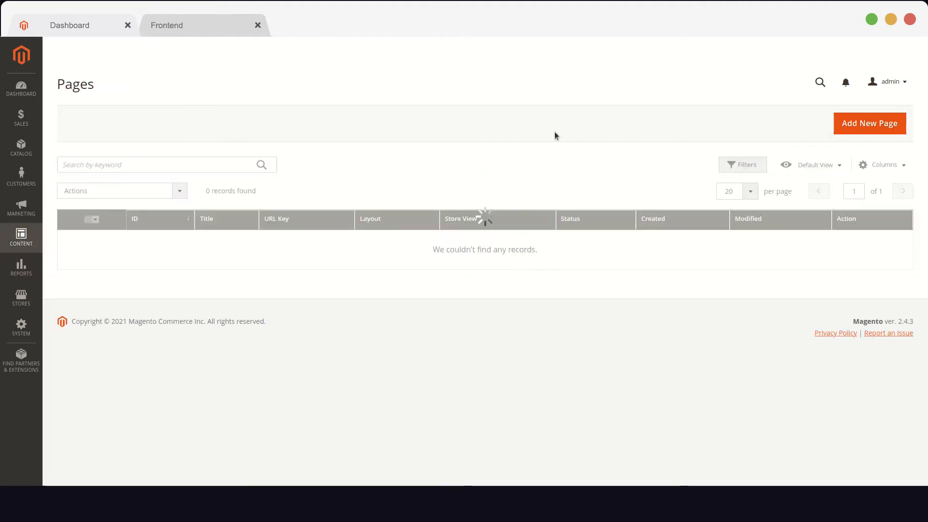
pyautogui.click(882, 259)
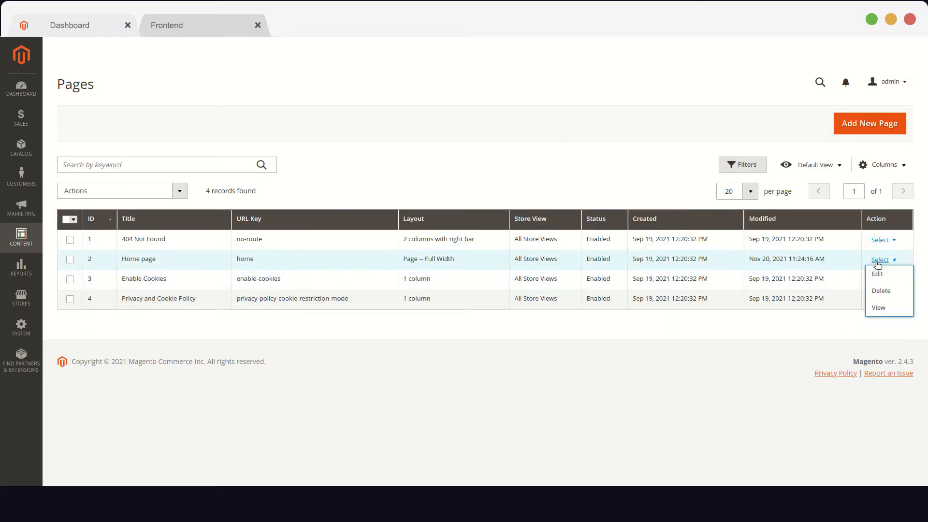
pyautogui.click(877, 274)
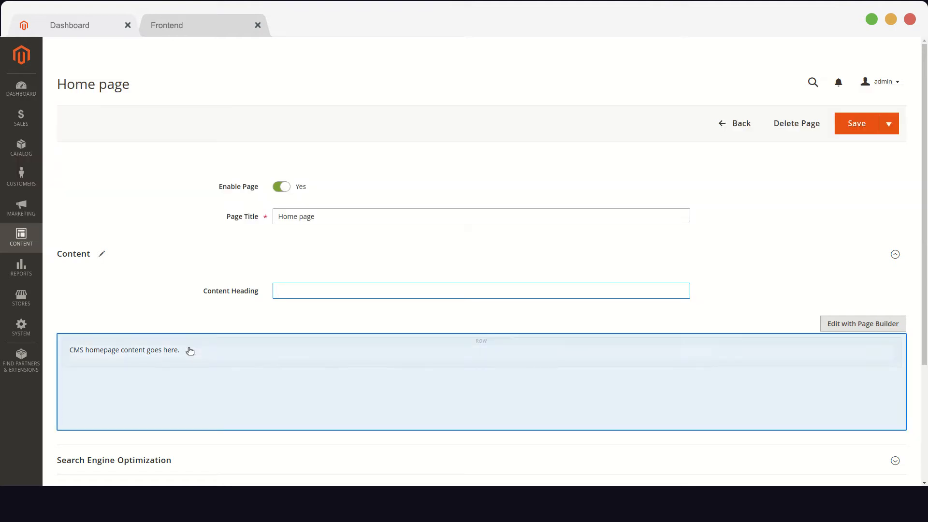
# Step: In Page Builder remove the placeholder content block and add a Slider from the Media types
pyautogui.click(863, 324)
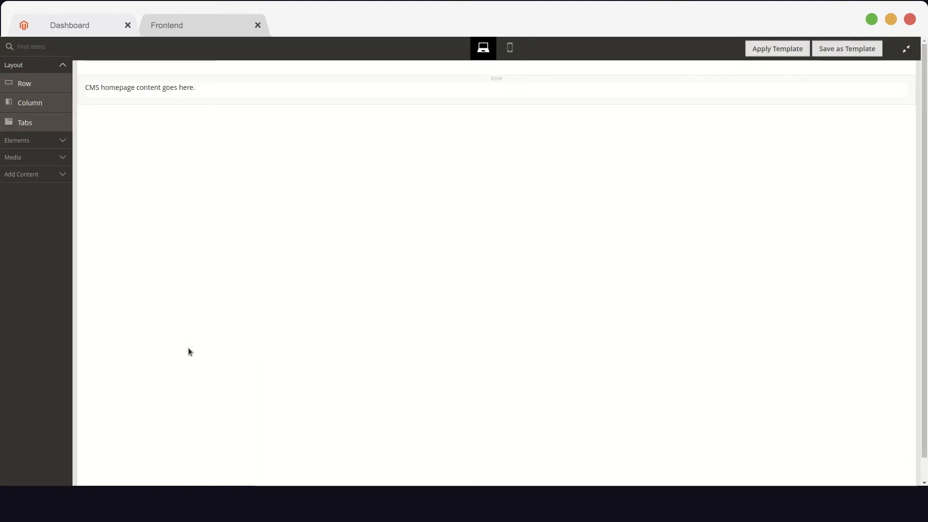
pyautogui.moveTo(333, 209)
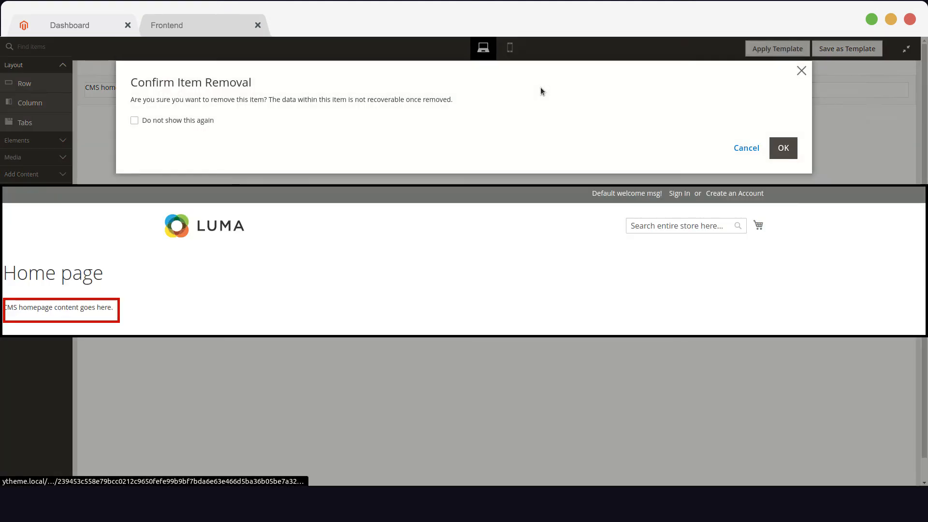
pyautogui.click(782, 148)
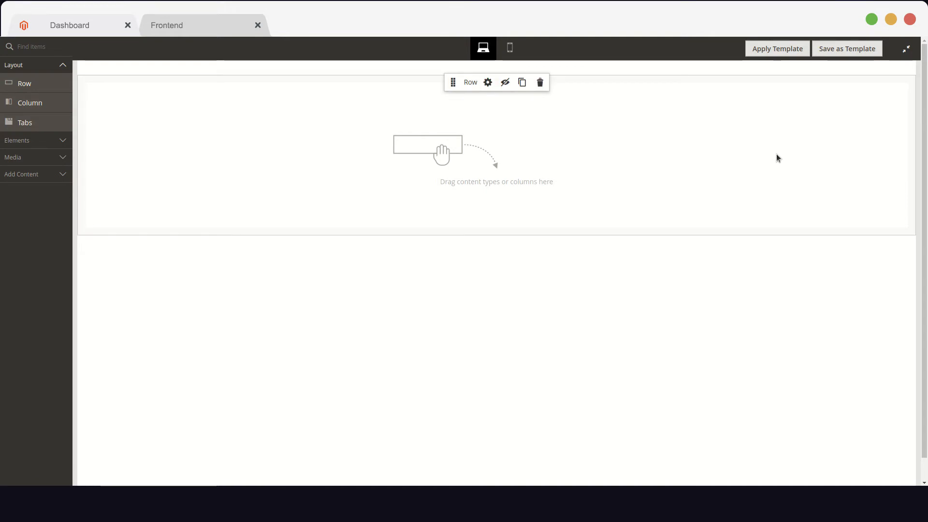
pyautogui.click(12, 157)
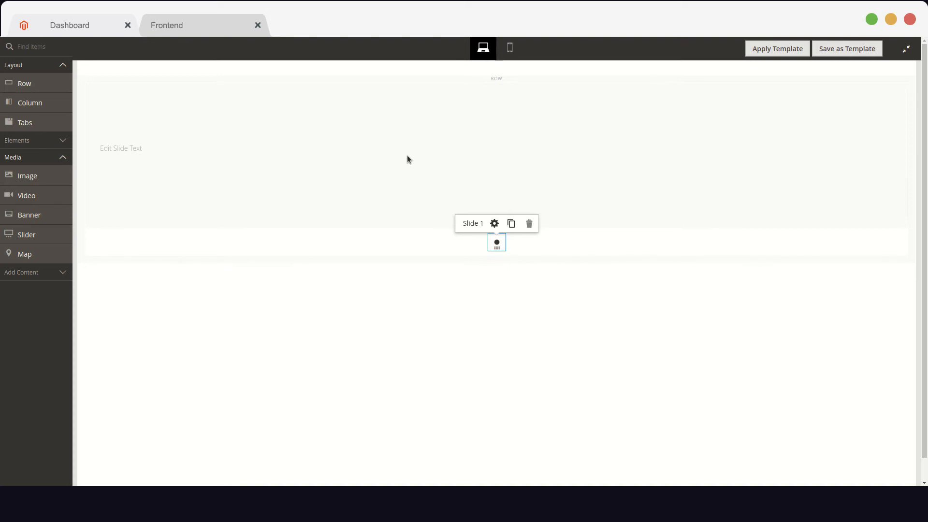
# Step: Give Slide 1 a 500px minimum height and the shirts-on-hangers background photo, then save it
pyautogui.click(494, 224)
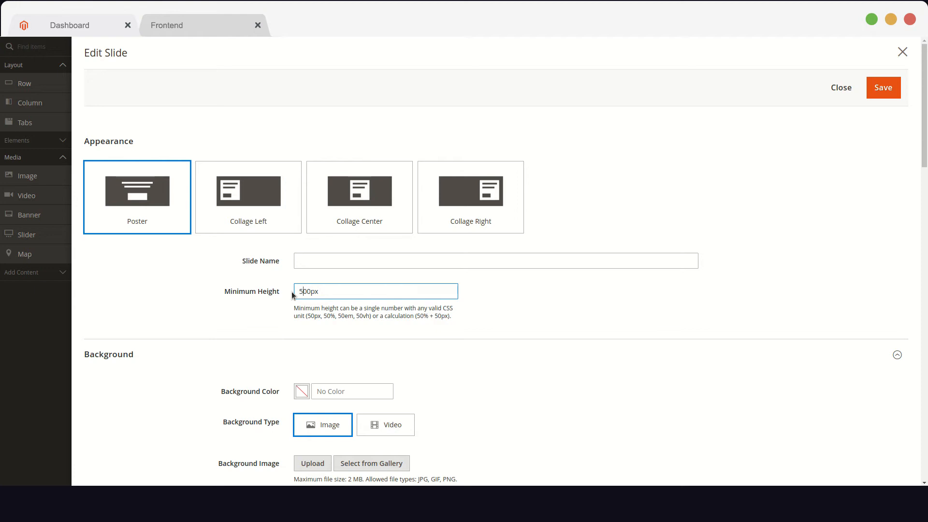
pyautogui.scroll(-3)
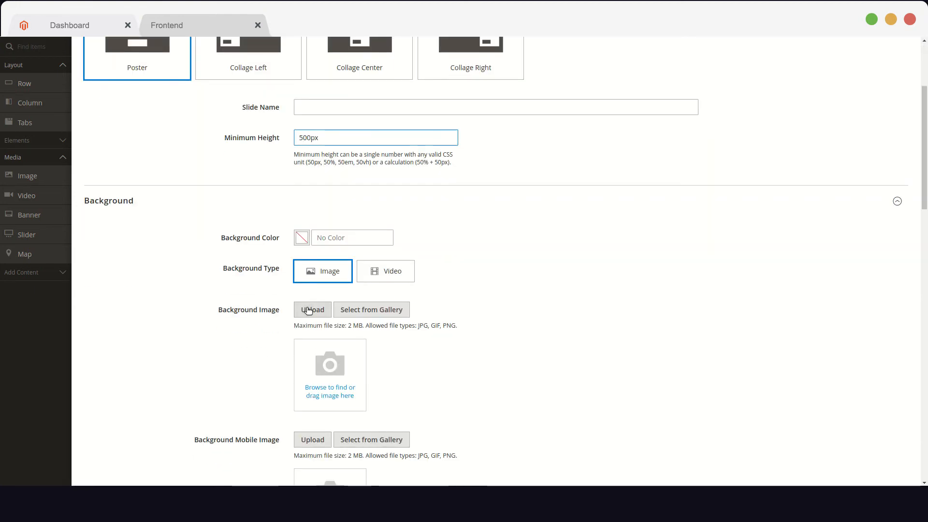
pyautogui.click(313, 309)
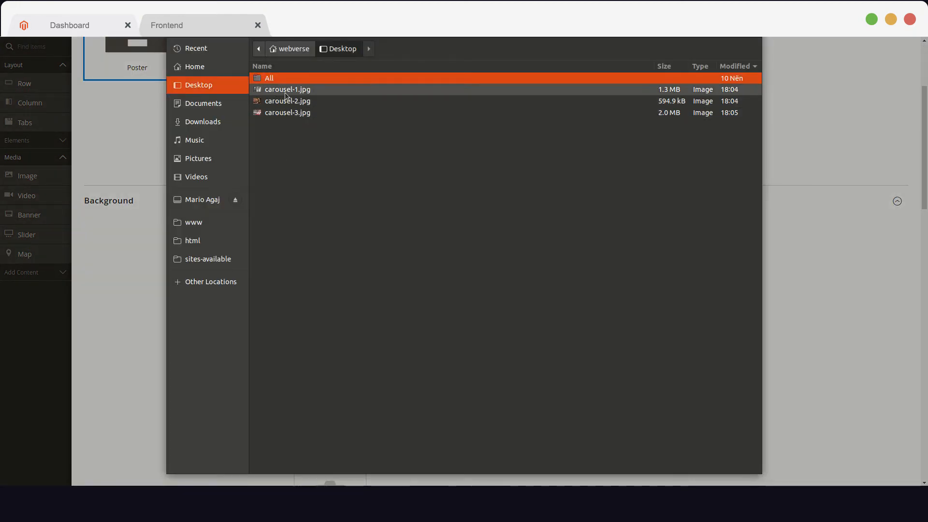
pyautogui.doubleClick(287, 89)
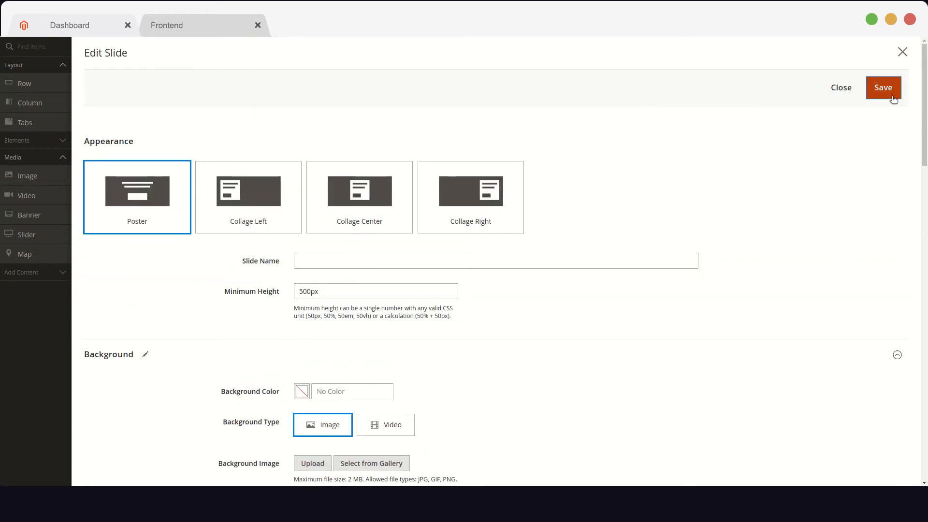
pyautogui.click(884, 87)
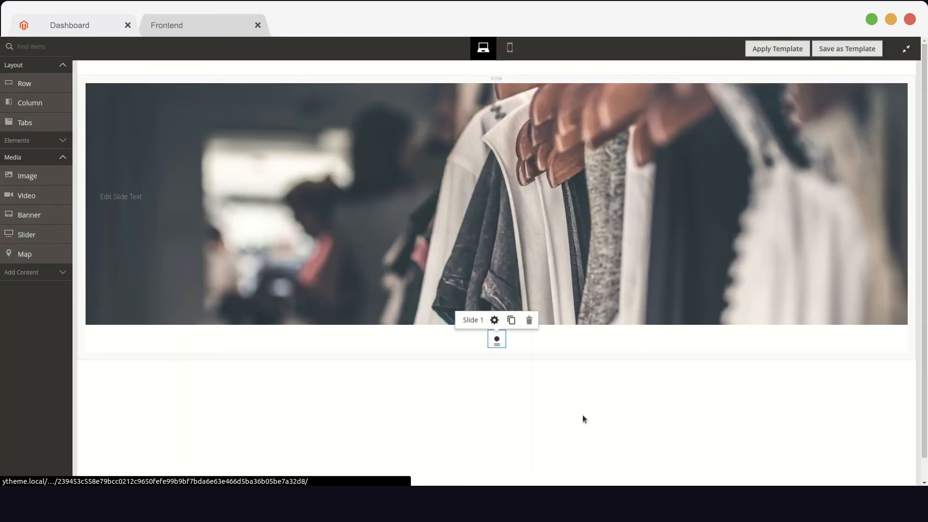
# Step: Add Slide 2 with 500px height and the light-bulb background photo, then add an empty Slide 3
pyautogui.click(496, 201)
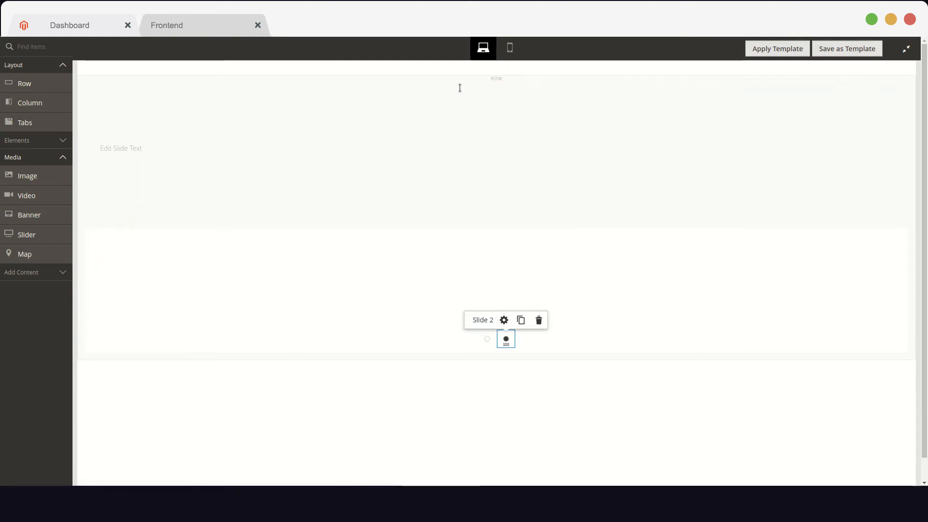
pyautogui.click(504, 320)
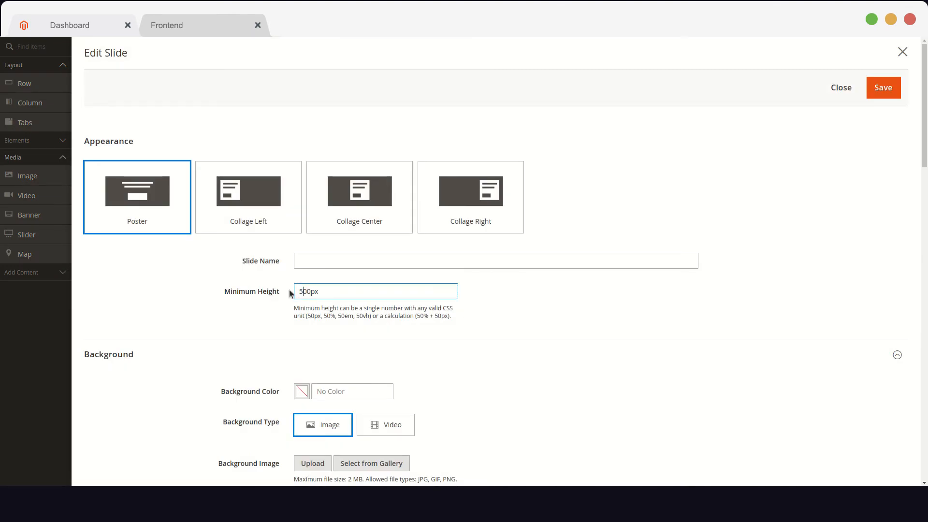
pyautogui.scroll(-3)
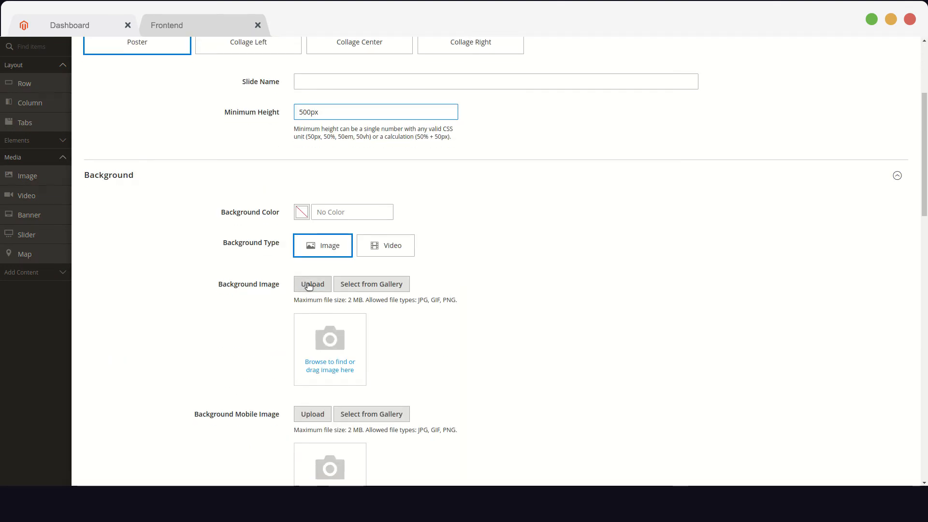
pyautogui.click(313, 284)
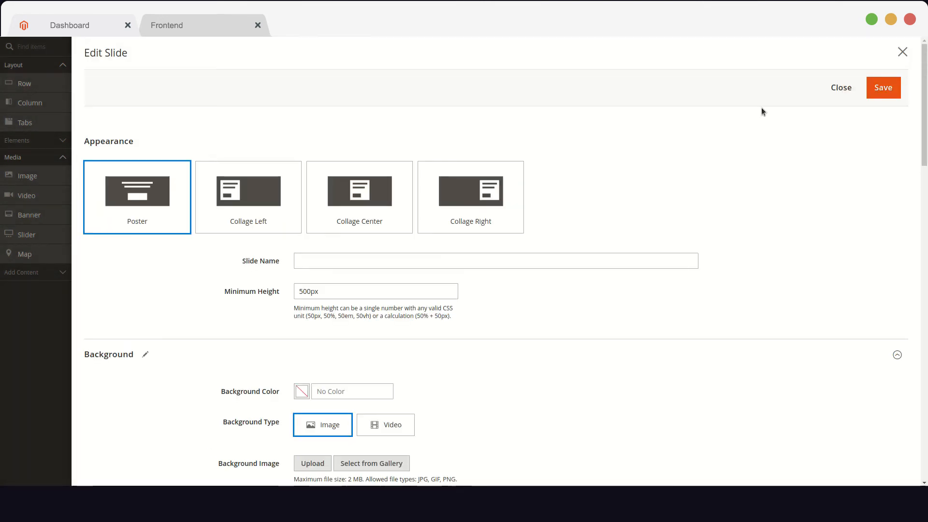
pyautogui.click(840, 87)
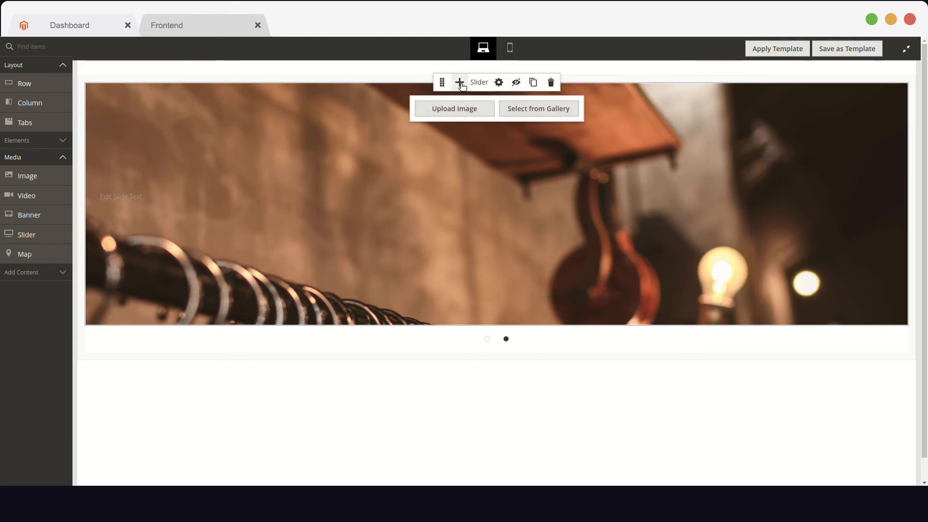
pyautogui.click(459, 82)
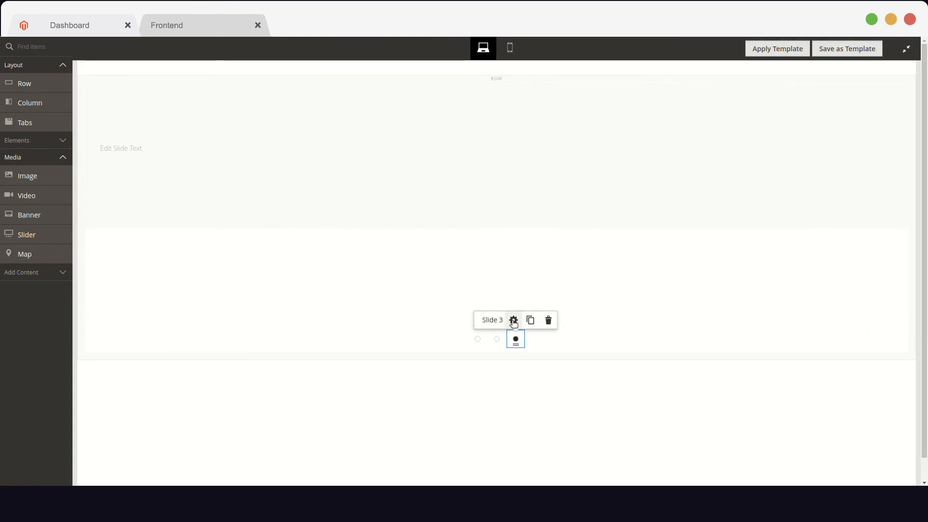
# Step: Give Slide 3 the carousel-3.jpg hanger-rack background, save it and leave Page Builder
pyautogui.click(513, 320)
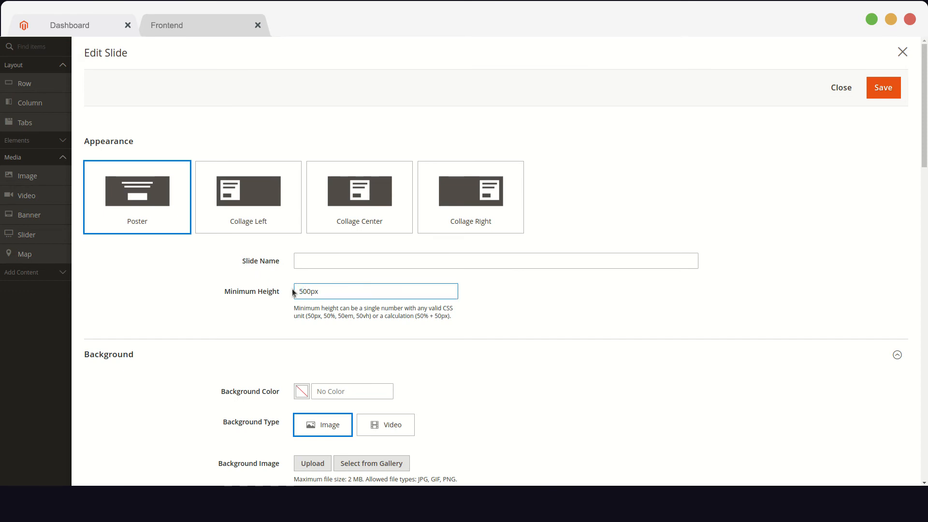
pyautogui.click(312, 463)
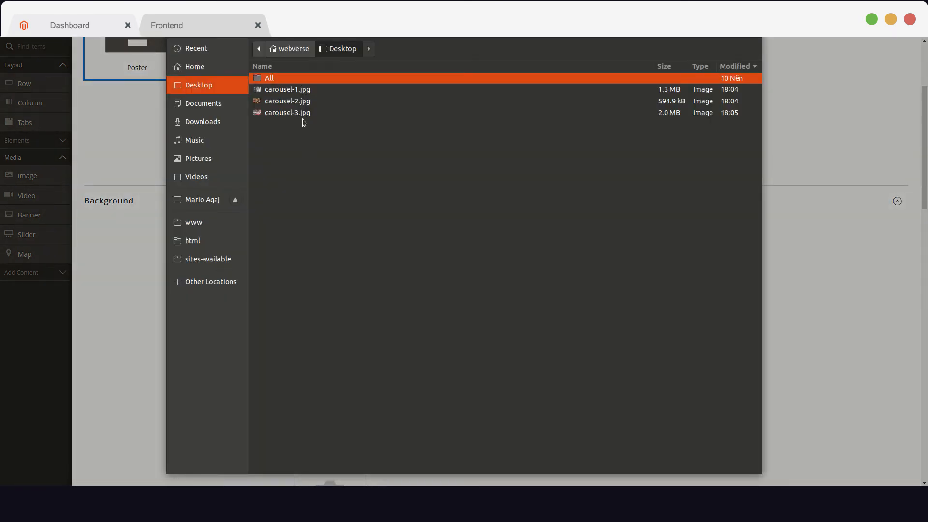
pyautogui.doubleClick(288, 112)
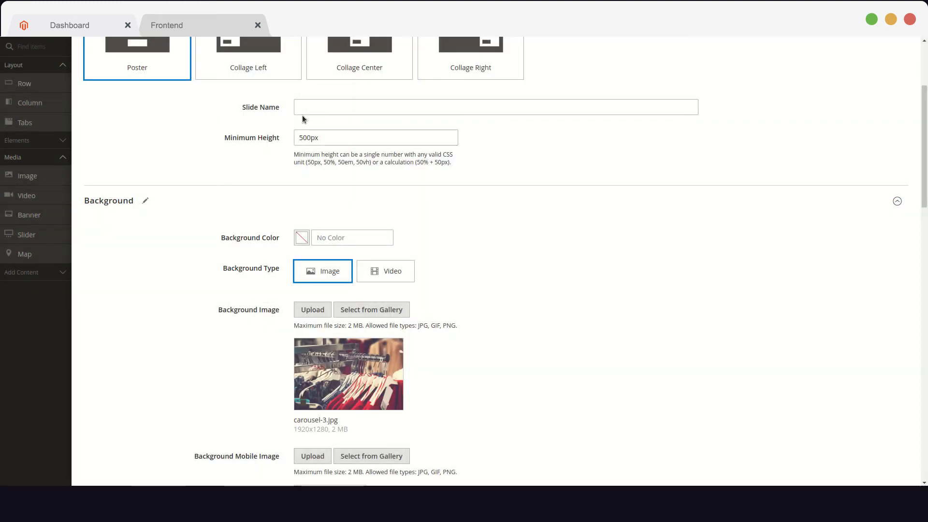
pyautogui.scroll(3)
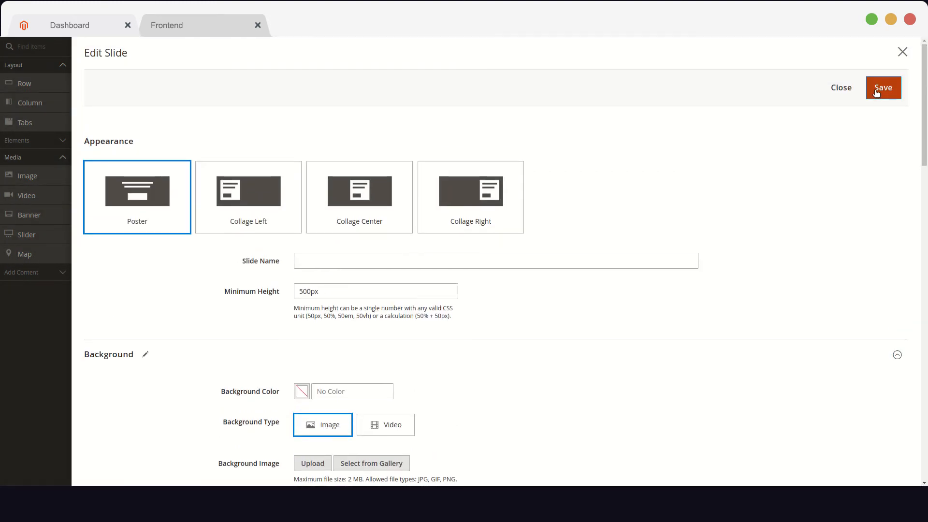
pyautogui.click(883, 87)
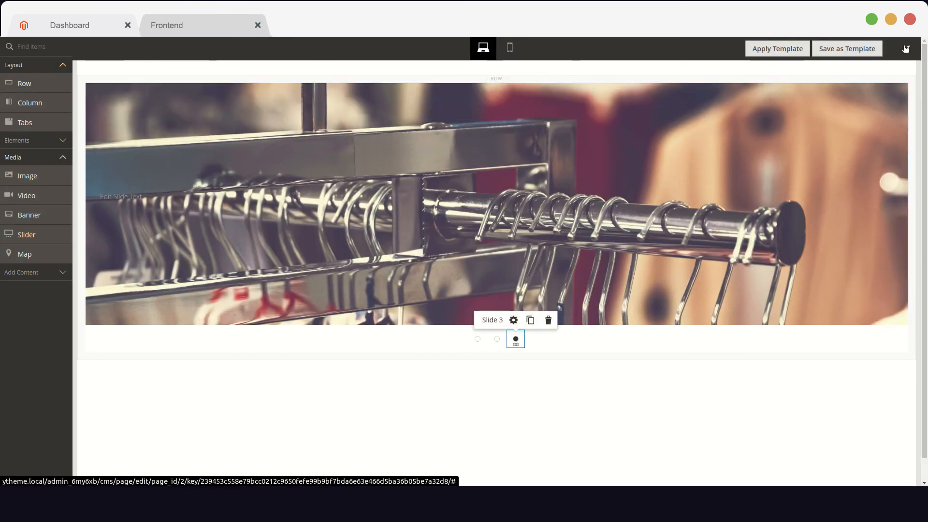
pyautogui.click(905, 48)
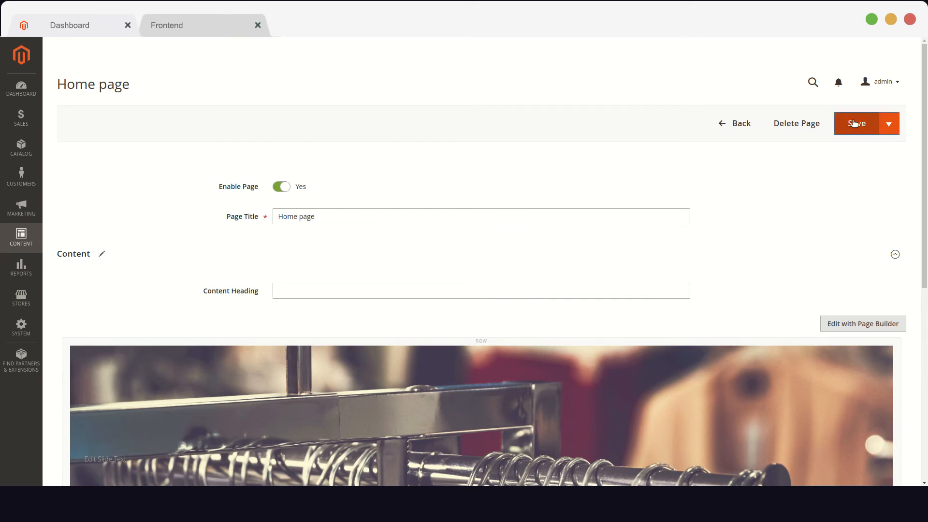
# Step: Save the Home page and view its three-slide slider on the Luma storefront
pyautogui.click(856, 123)
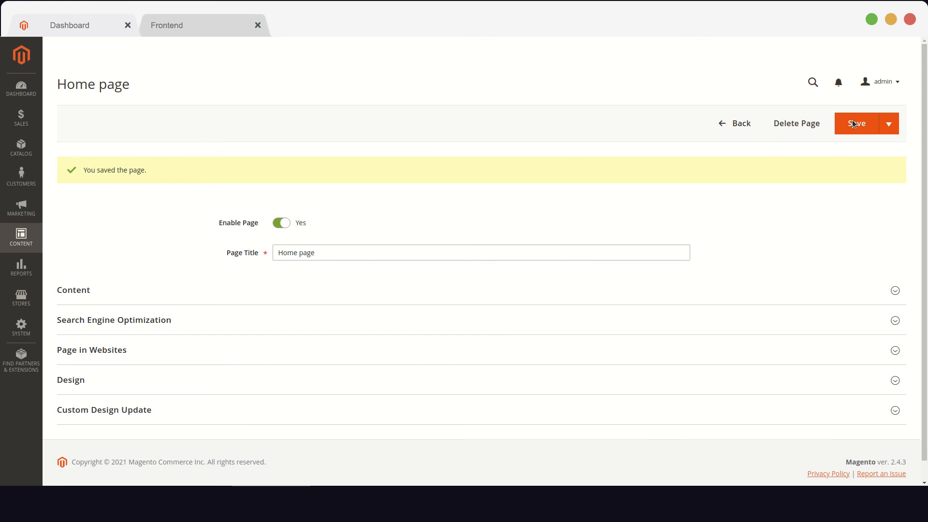
pyautogui.click(204, 24)
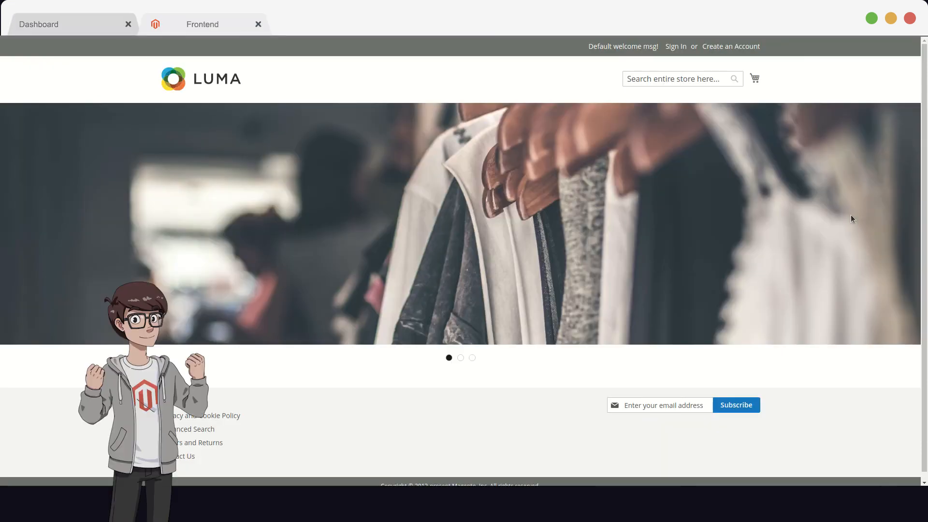
pyautogui.click(472, 358)
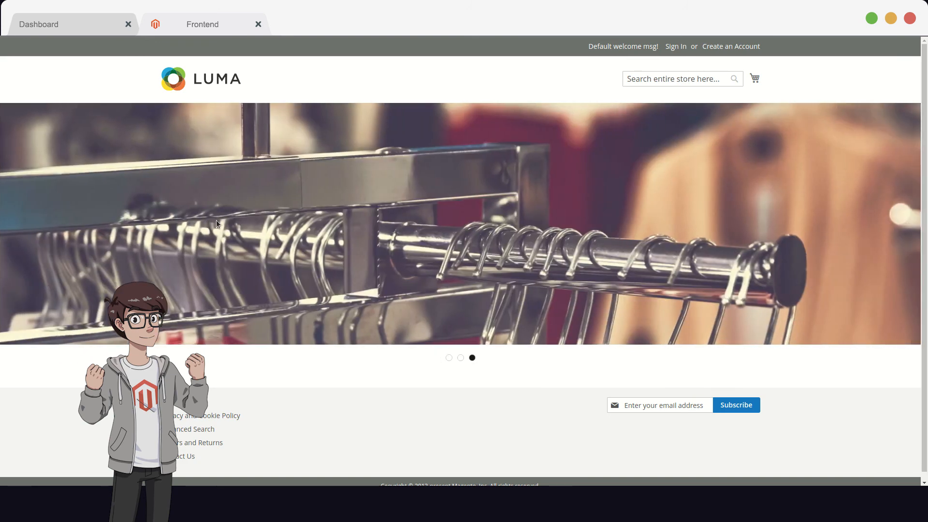